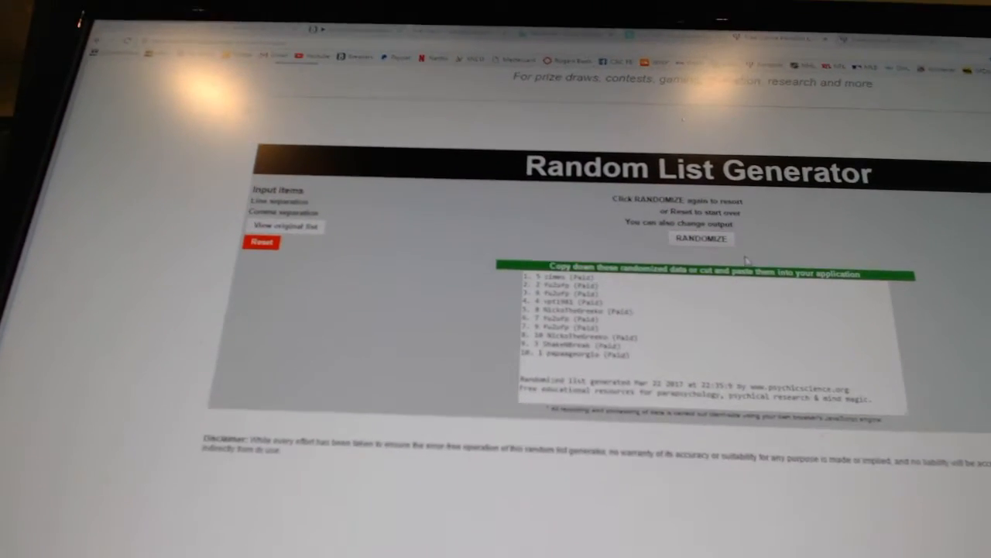
# - Randomize the paid participant names twice and select the shuffled list in the output box
pyautogui.click(700, 238)
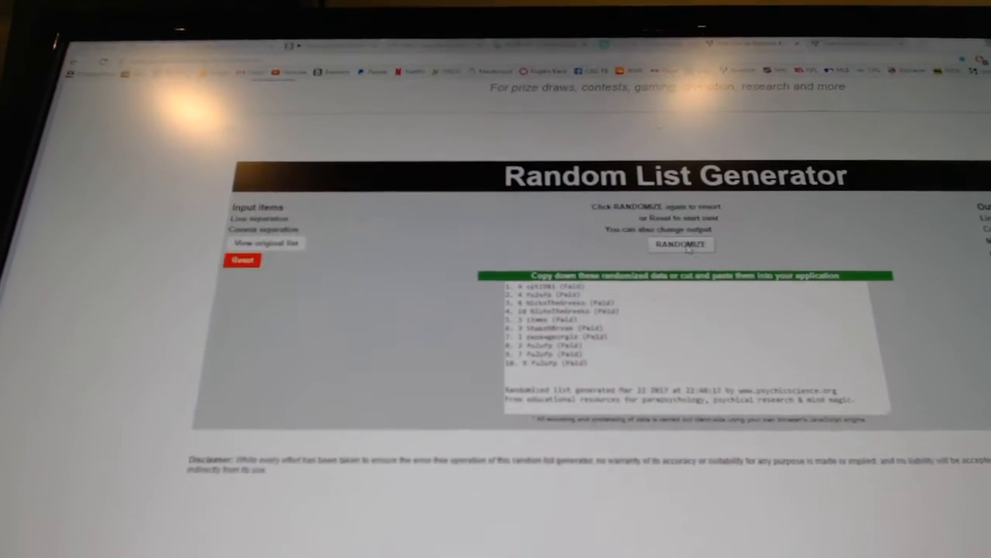
pyautogui.click(682, 244)
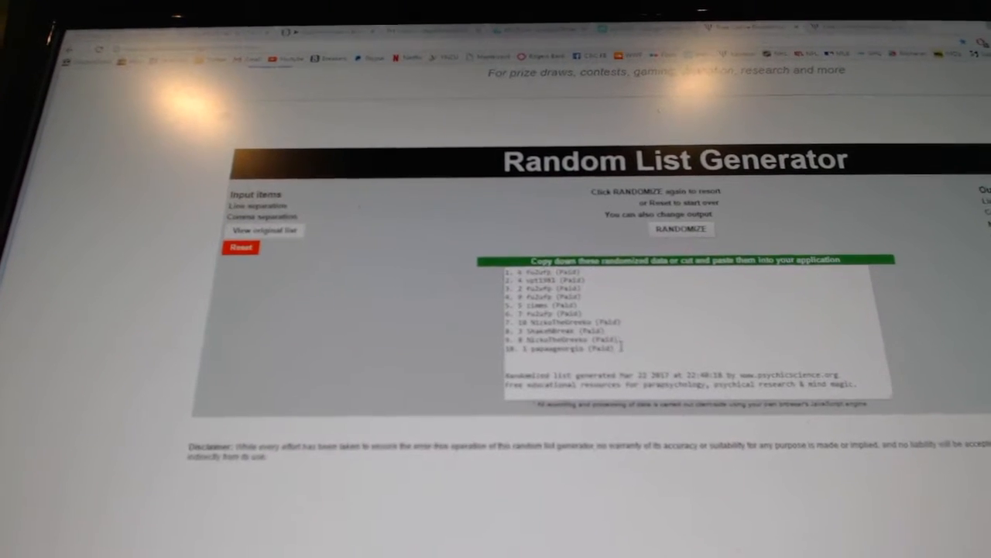
pyautogui.moveTo(508, 272); pyautogui.dragTo(628, 348)
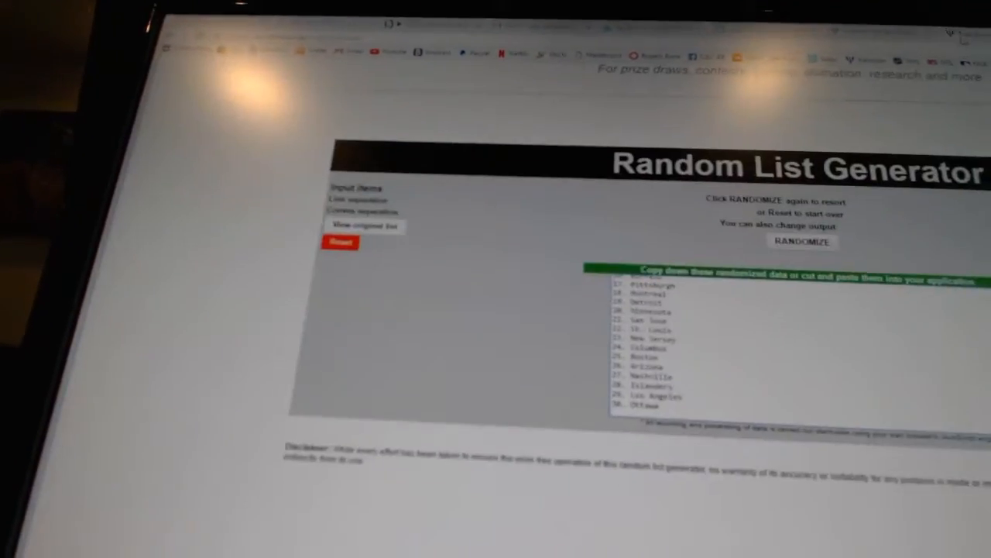
# - Reshuffle the thirty team city names so Nashville ends up last
pyautogui.click(802, 241)
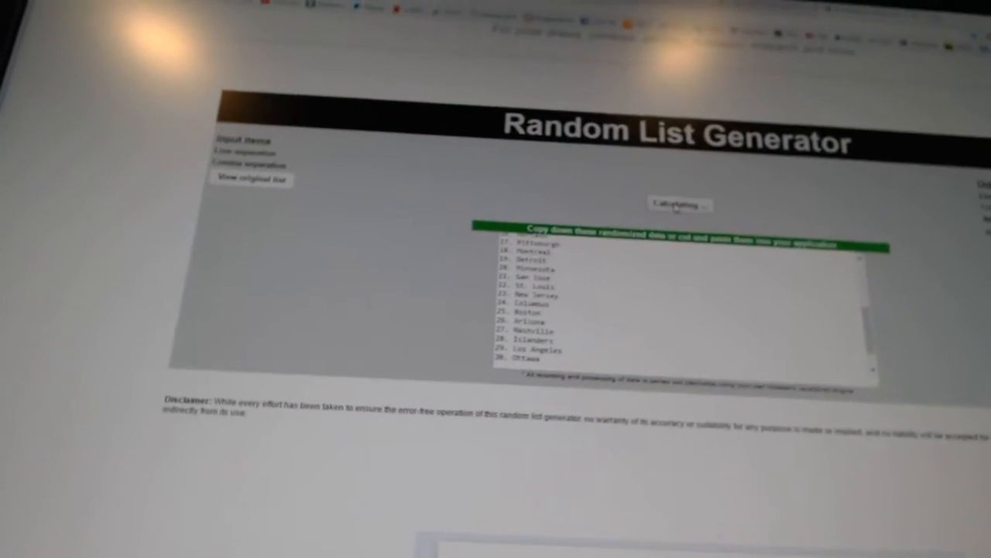
pyautogui.click(680, 204)
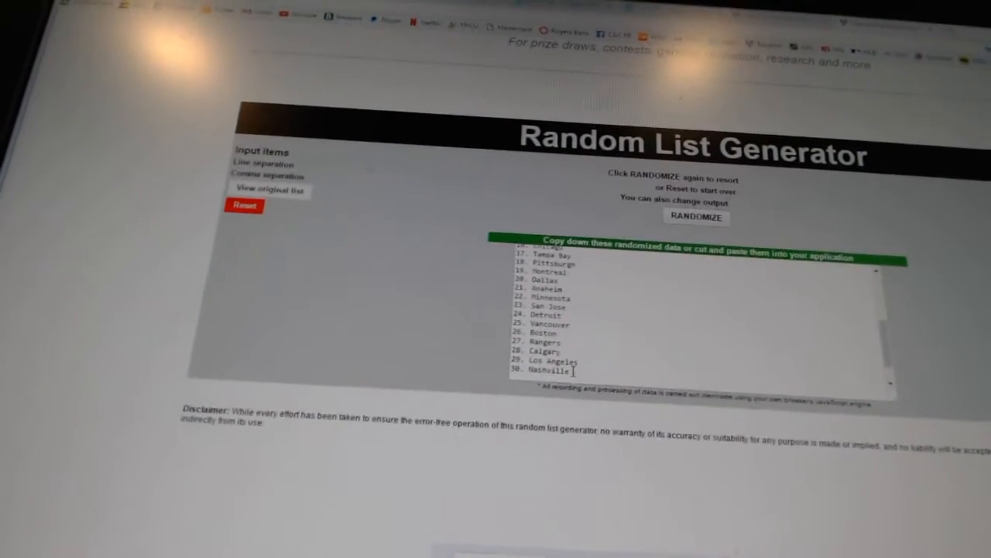